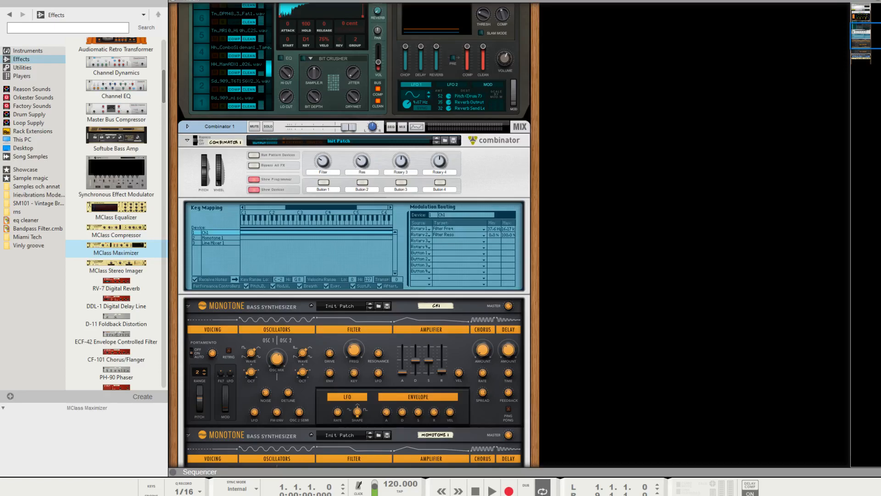
mouse_move(637, 320)
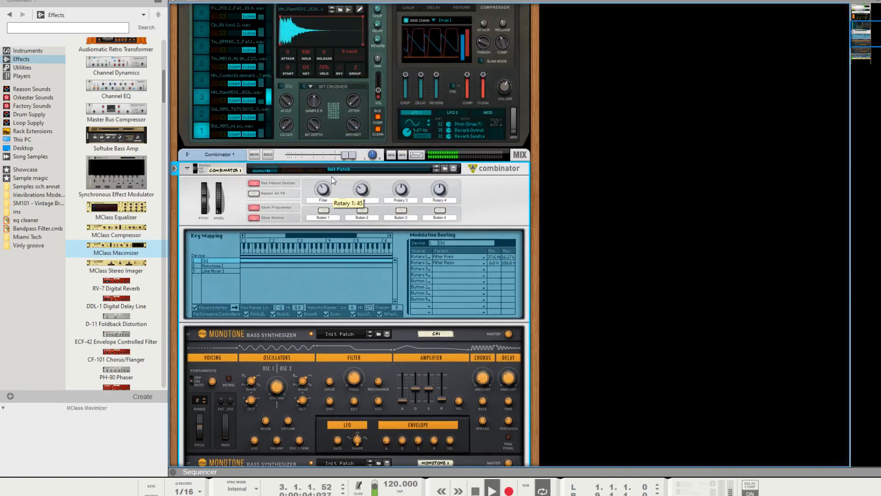
Step: During playback, sweep the Combinator's Filter rotary to maximum, then back to about 115
left_click_drag(322, 189, 322, 175)
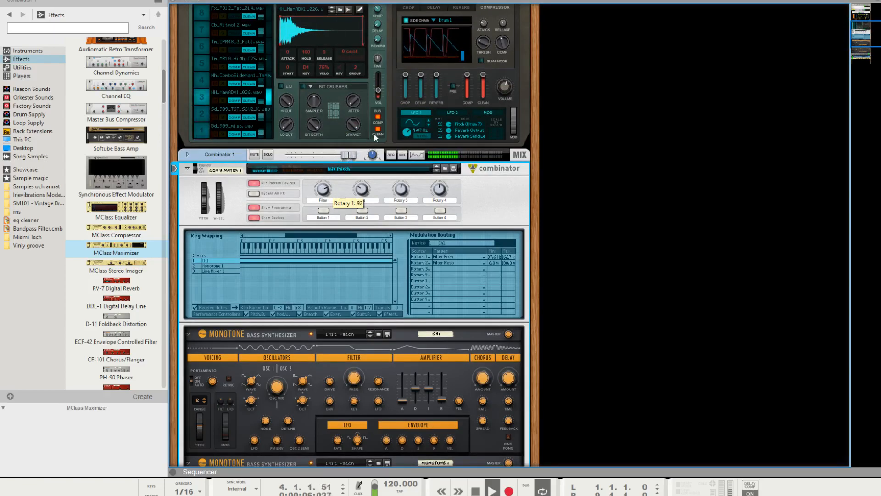
left_click_drag(323, 188, 322, 168)
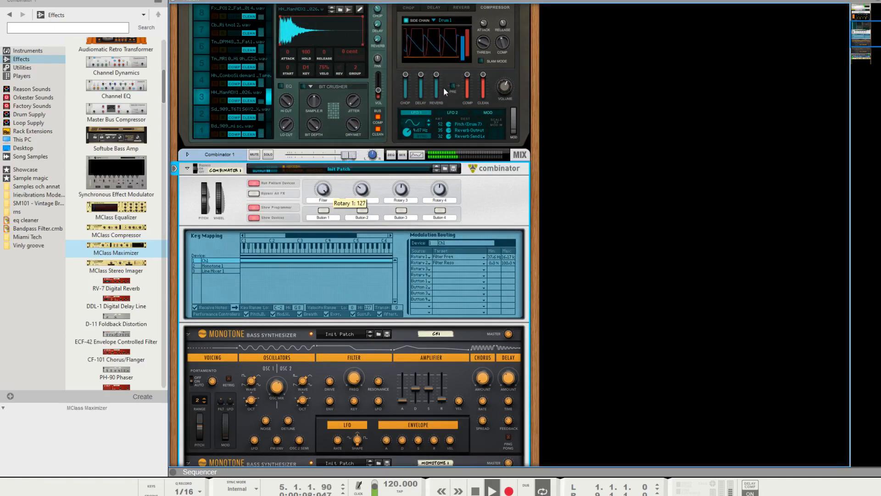
left_click_drag(322, 190, 324, 194)
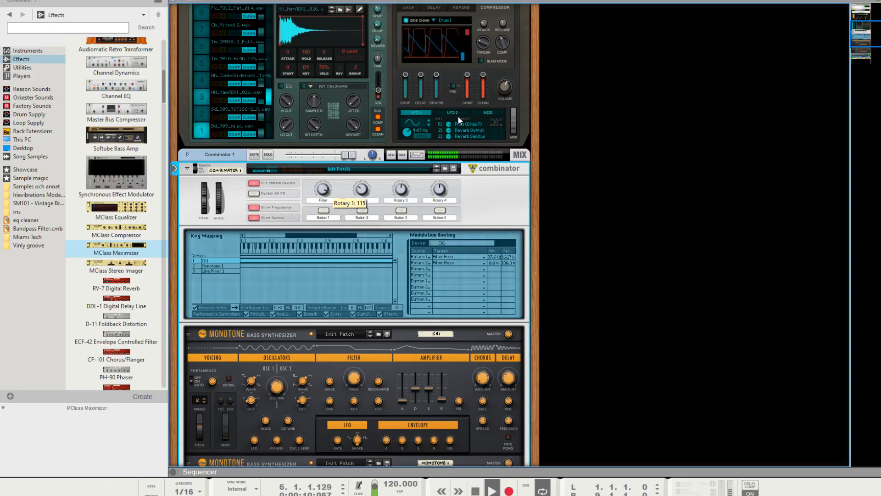
left_click_drag(321, 190, 321, 202)
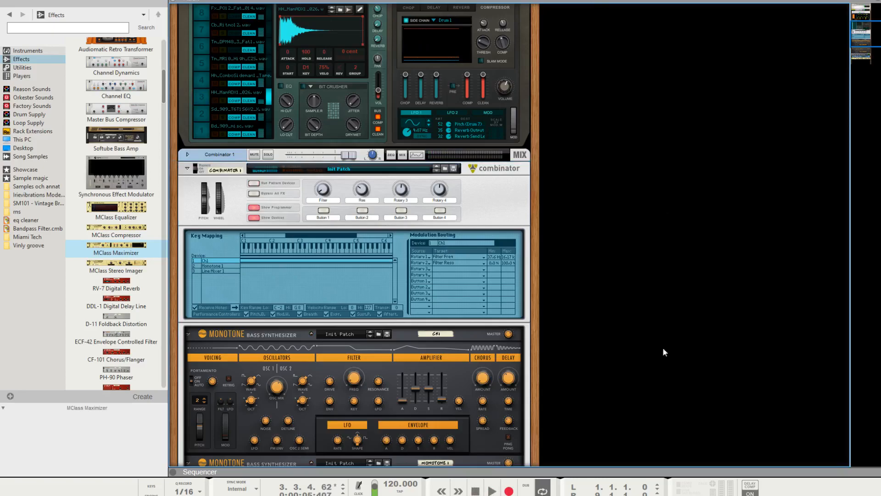
scroll("down", 3)
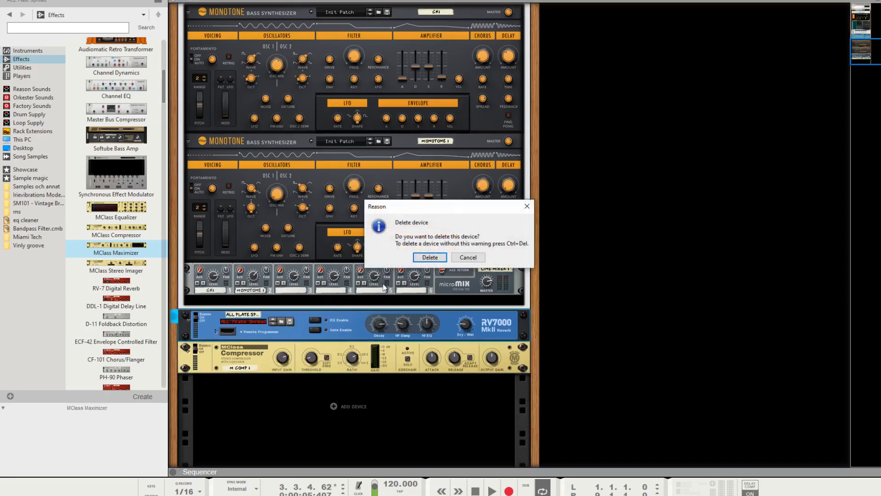
Step: Delete the RV7000, both Monotone synths and the Line Mixer, then set sequencer snap to 1/16
left_click(428, 257)
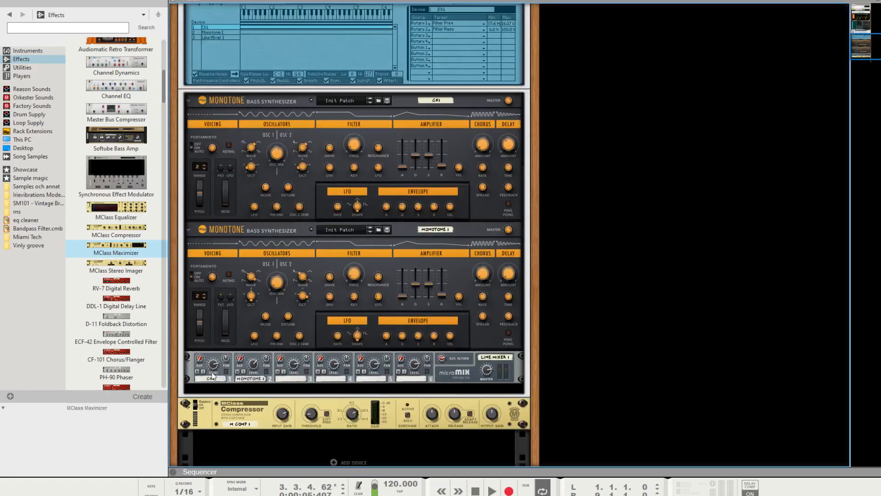
key("Delete")
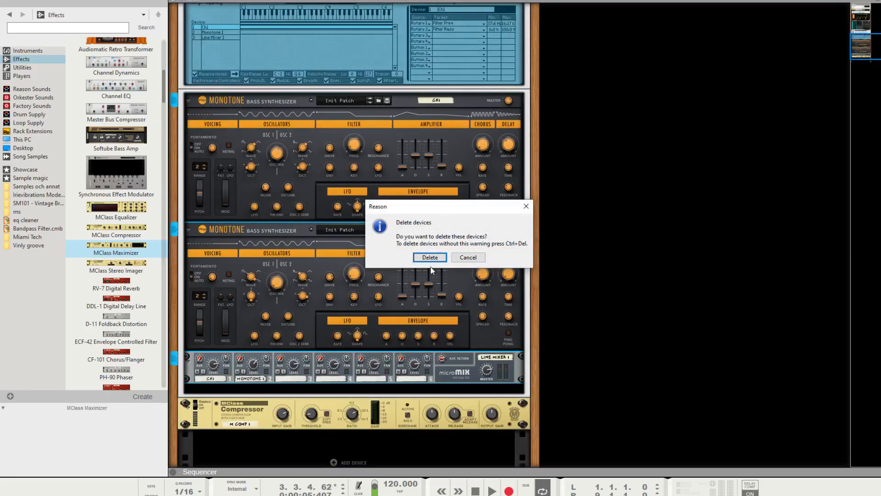
left_click(428, 257)
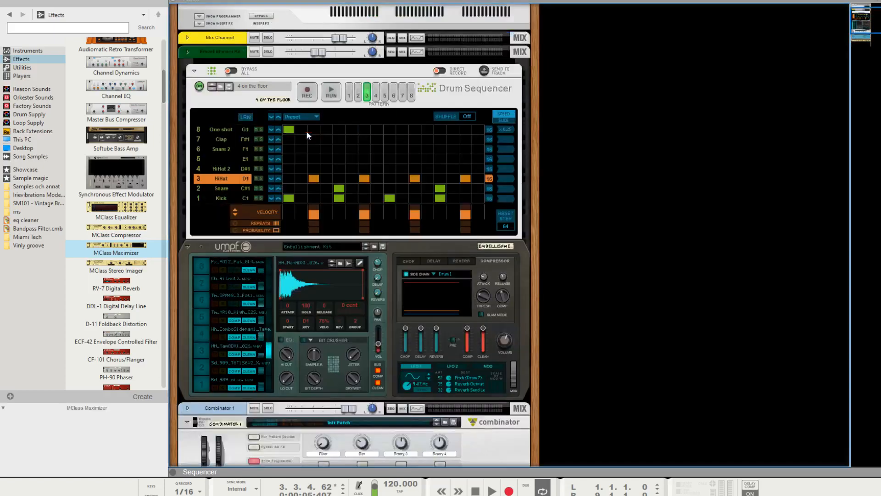
scroll("down", 3)
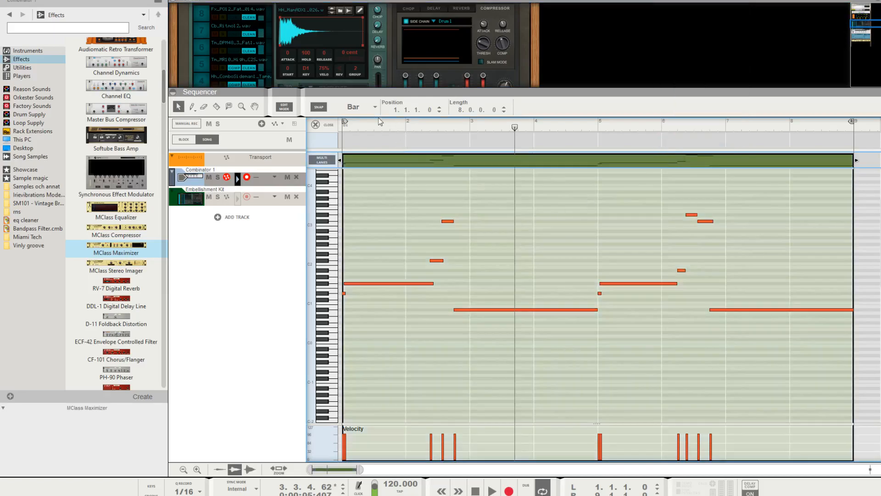
left_click(353, 106)
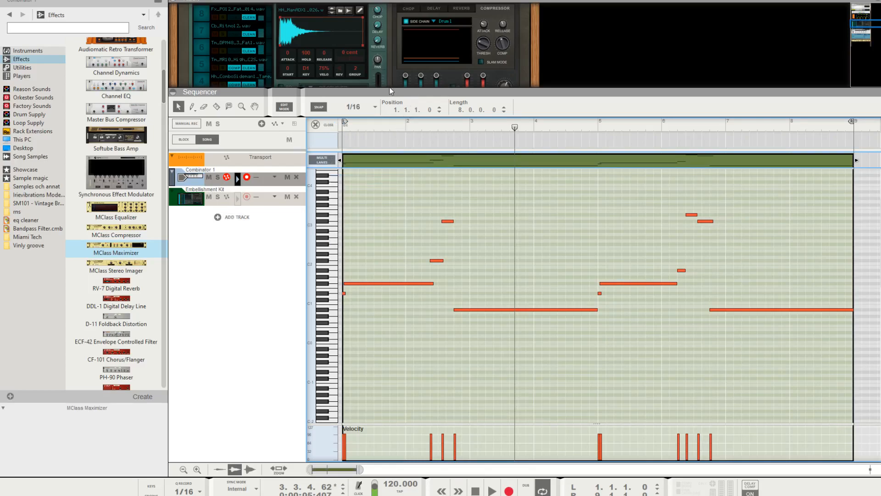
mouse_move(391, 90)
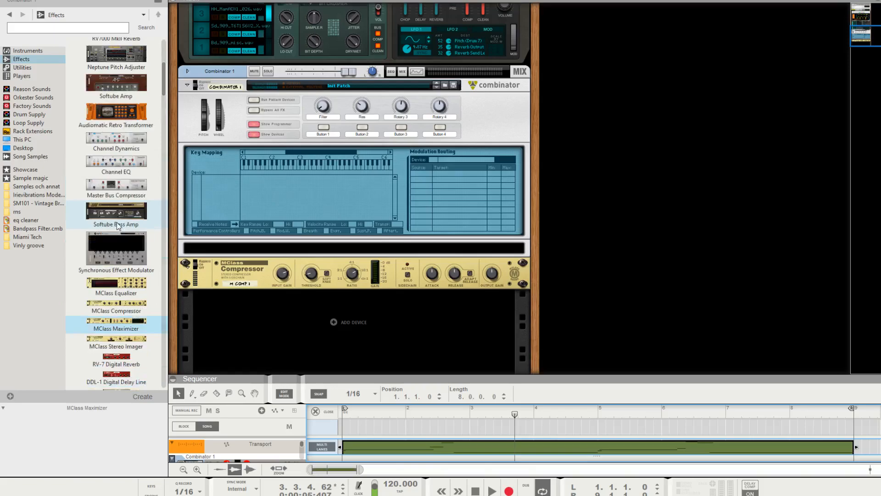
Step: Add a Monotone Bass Synthesizer from Instruments and reset it to its Init Patch
left_click(27, 50)
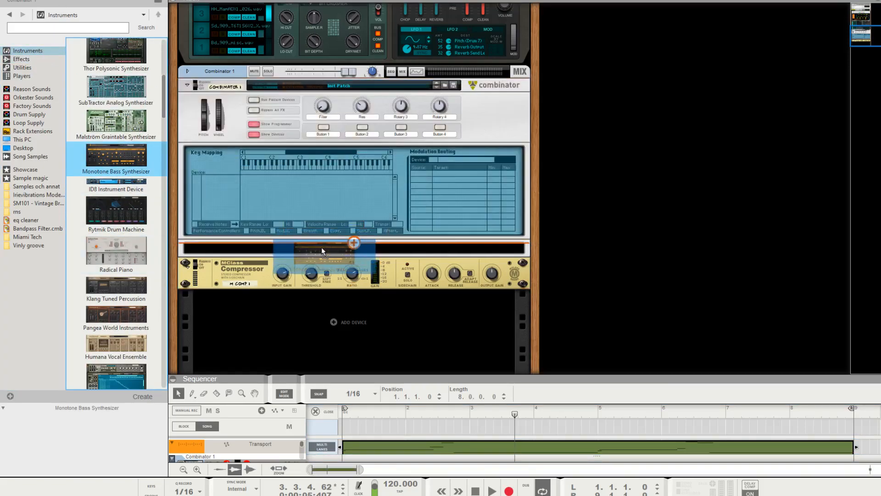
right_click(323, 250)
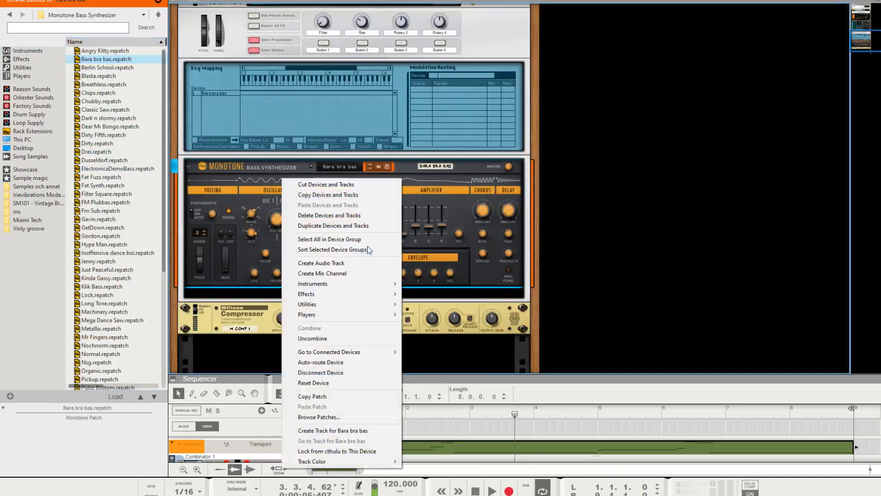
left_click(313, 382)
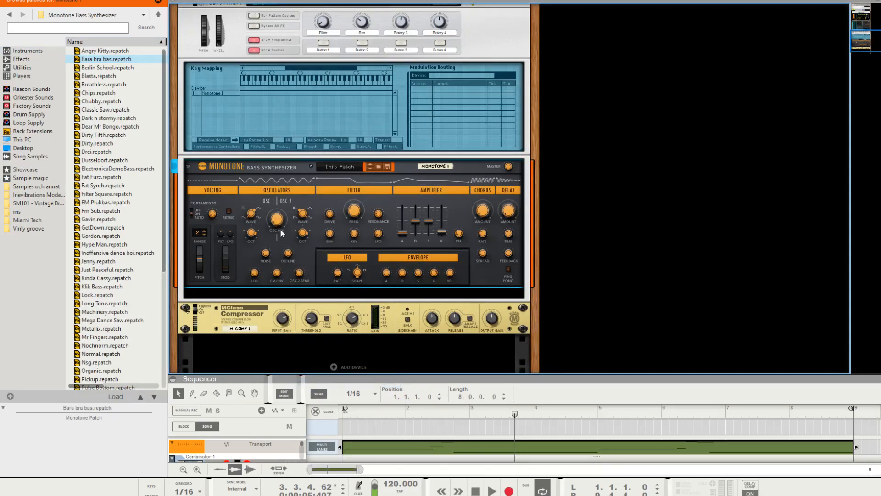
mouse_move(267, 220)
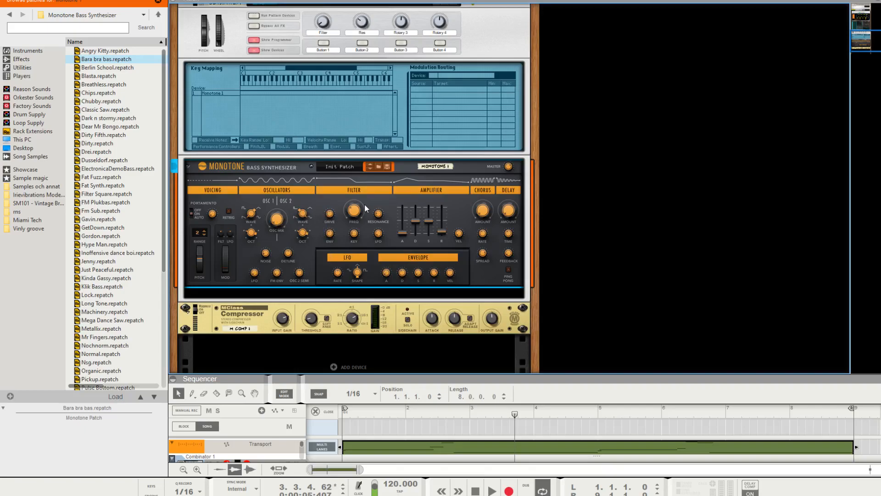
left_click(474, 487)
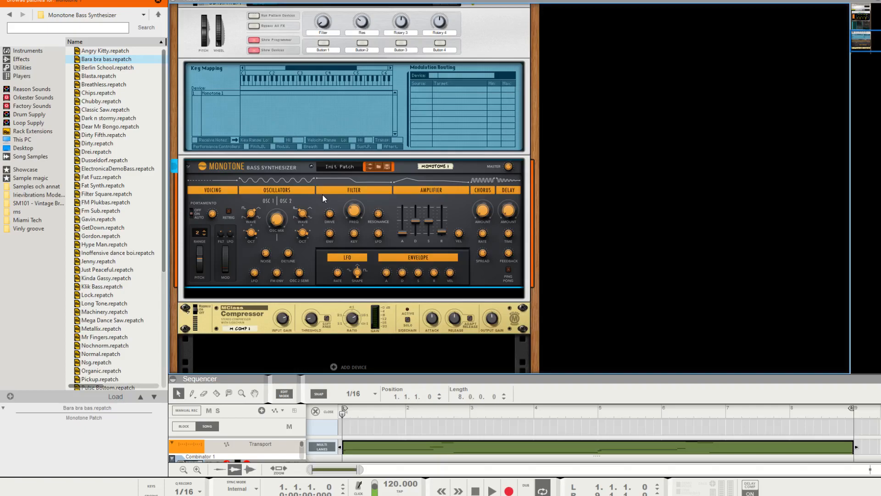
mouse_move(387, 82)
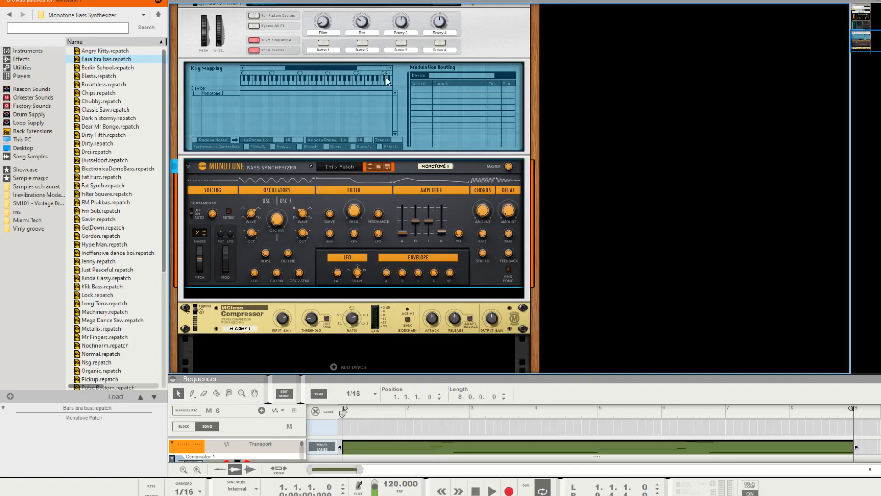
mouse_move(292, 195)
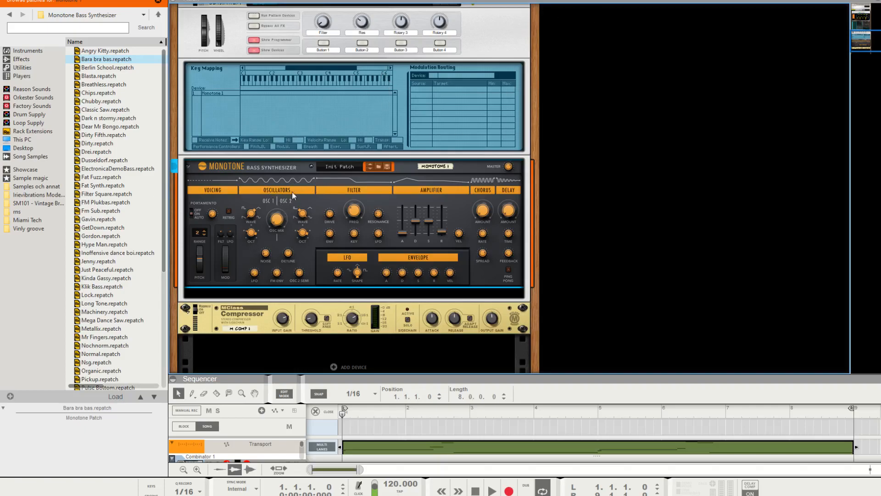
mouse_move(275, 187)
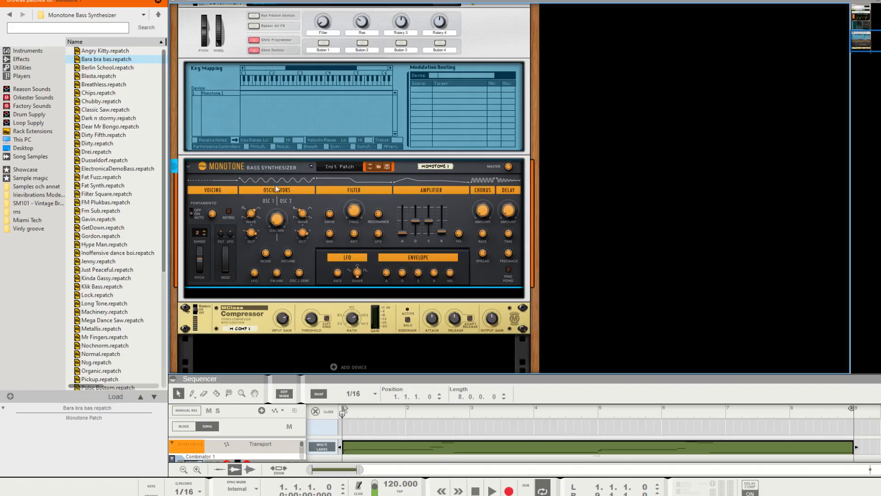
mouse_move(323, 217)
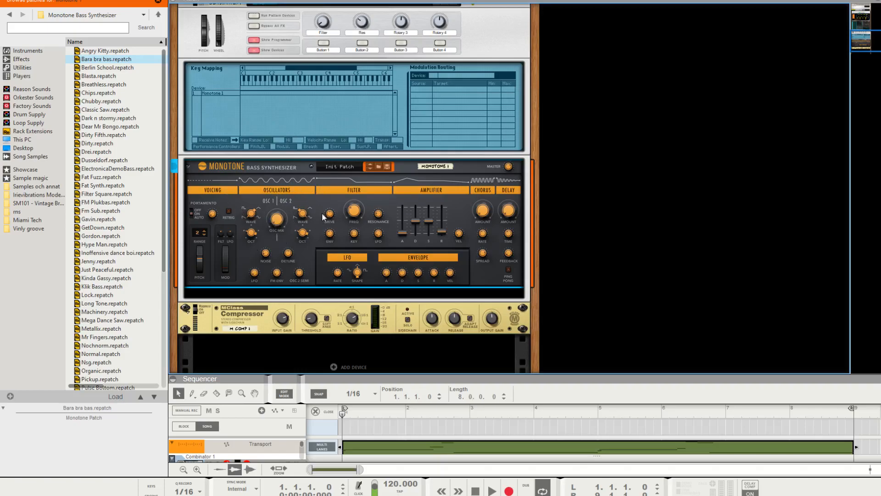
mouse_move(319, 221)
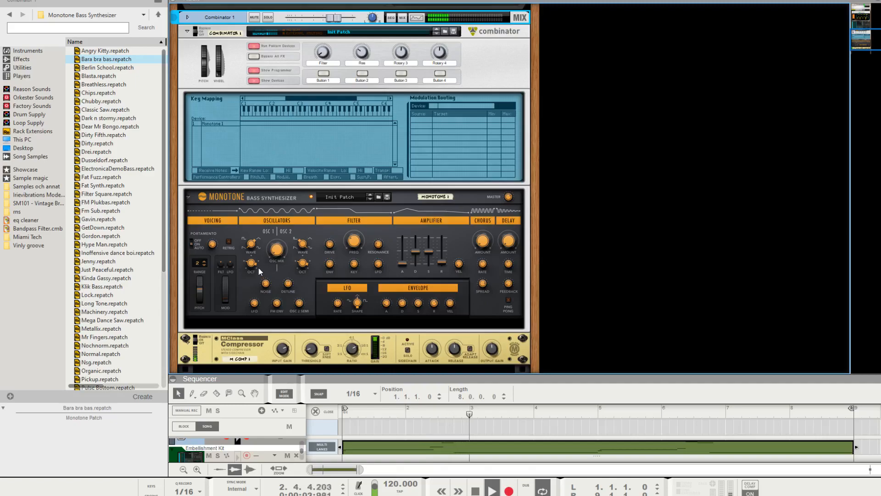
mouse_move(251, 262)
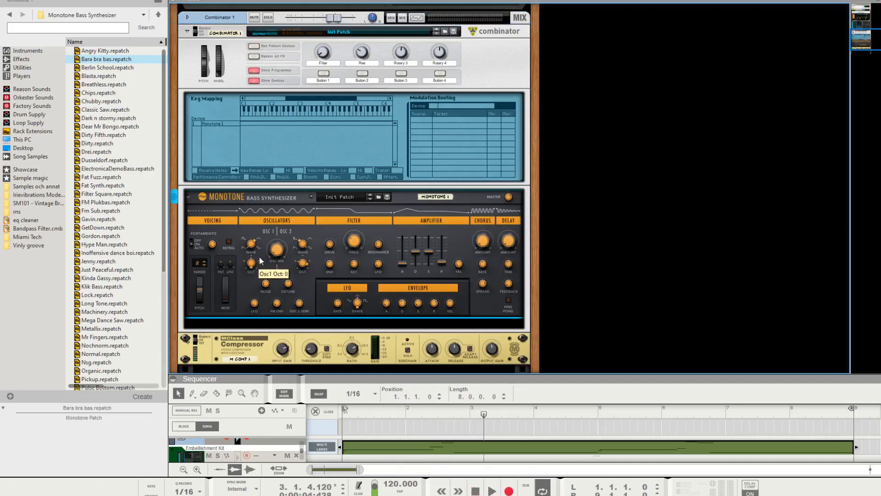
mouse_move(256, 265)
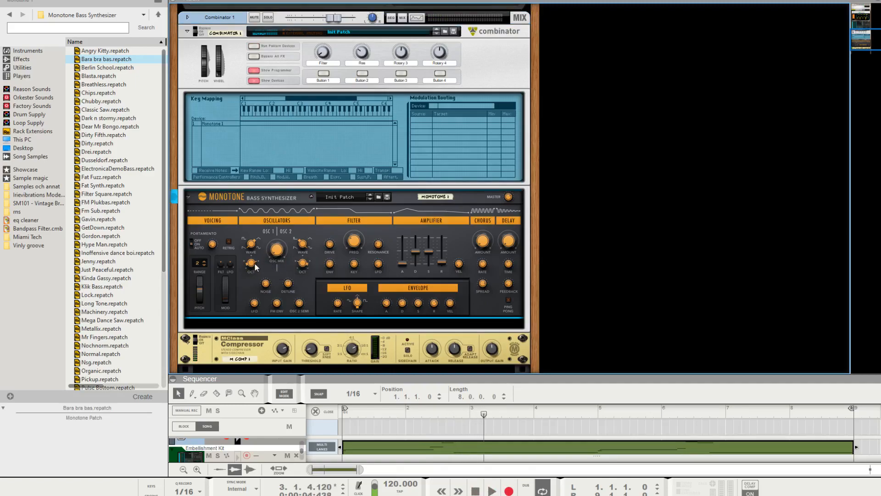
mouse_move(329, 247)
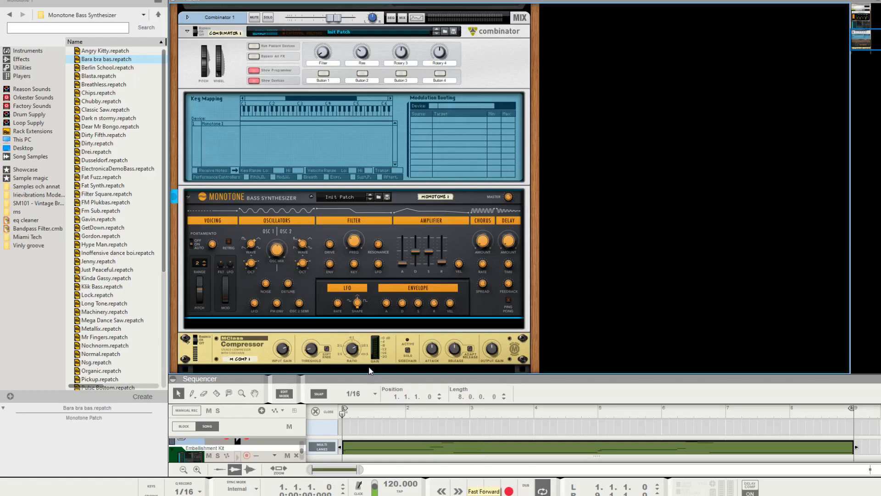
left_click(490, 488)
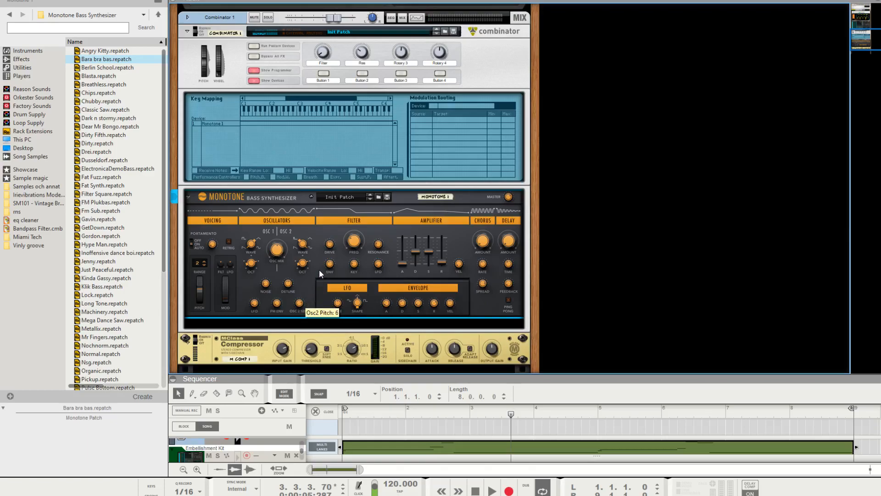
mouse_move(288, 283)
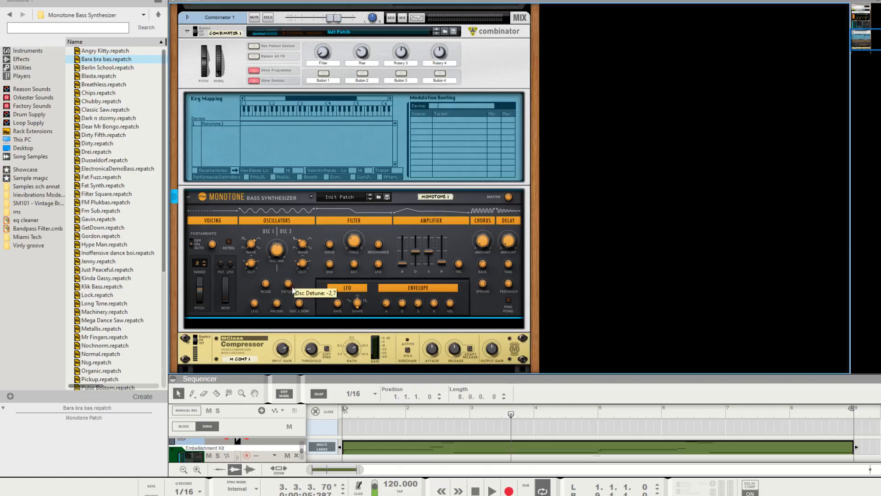
left_click(491, 488)
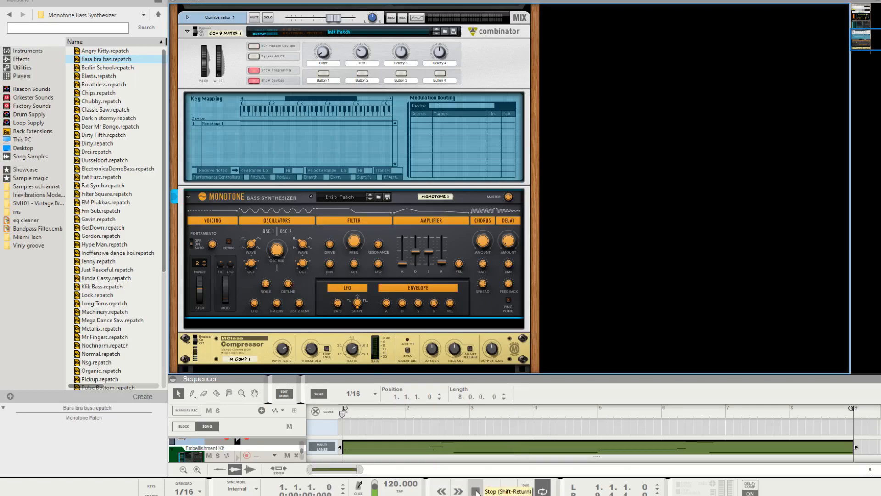
left_click(491, 488)
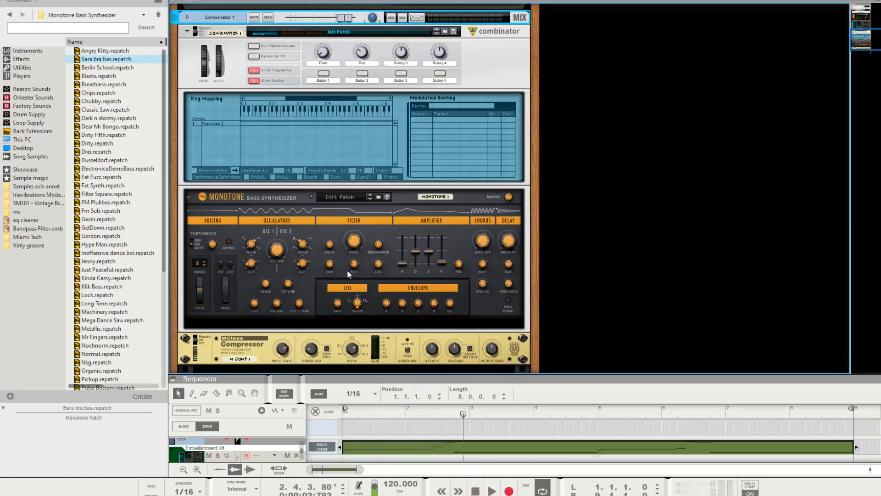
mouse_move(330, 243)
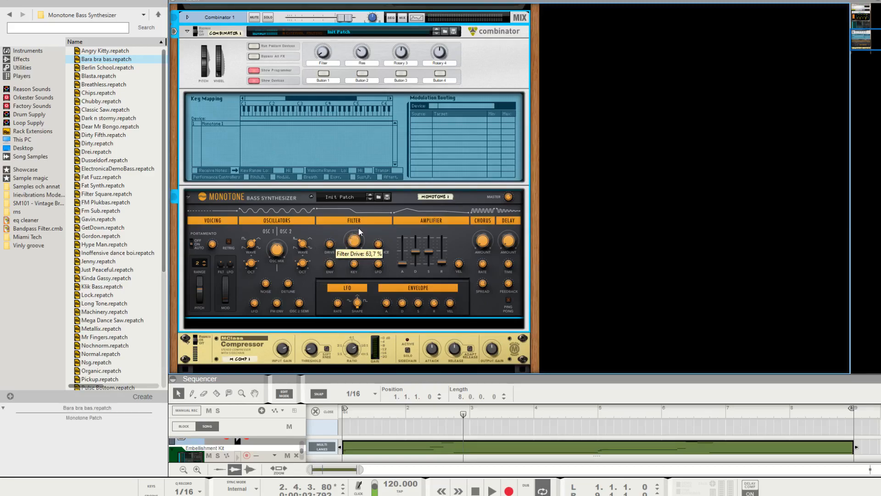
Step: Adjust the Monotone's filter drive and LFO amount, then raise cutoff to 2.55 kHz
left_click(491, 487)
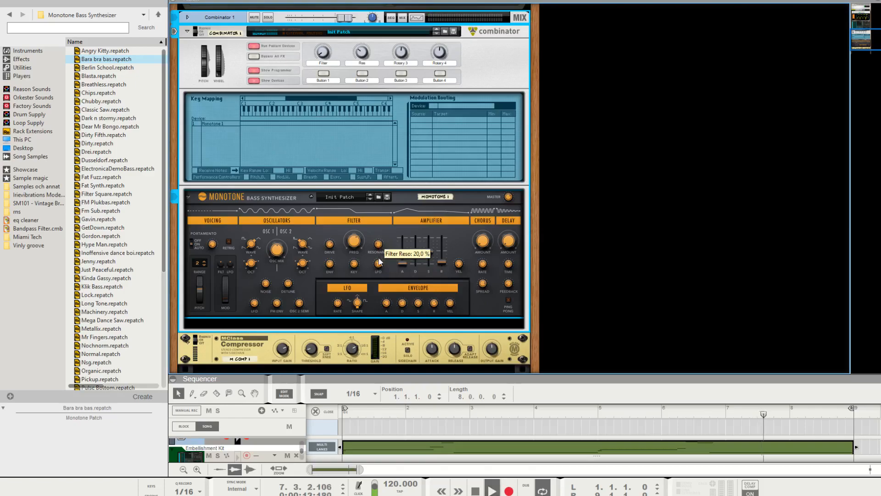
mouse_move(375, 275)
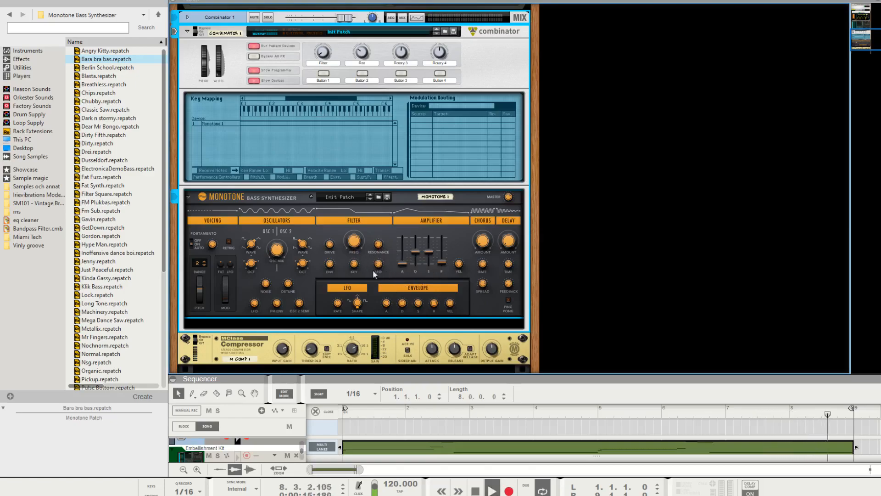
left_click(492, 486)
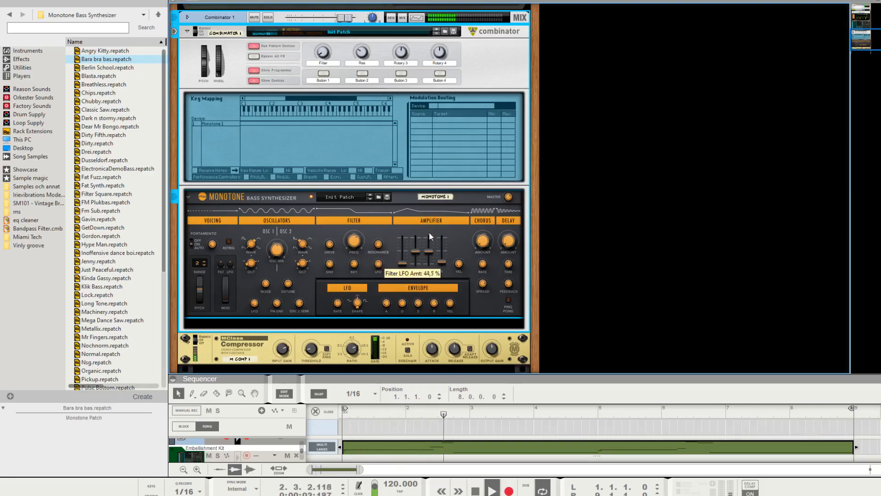
mouse_move(378, 264)
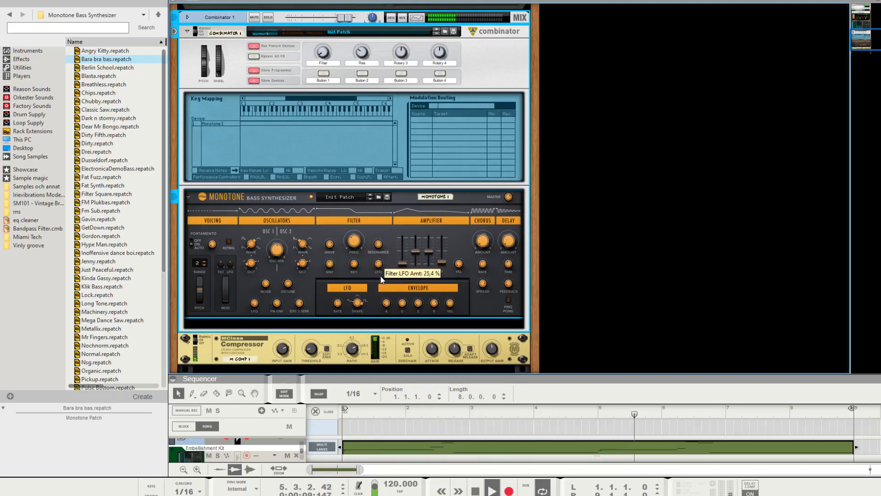
mouse_move(361, 229)
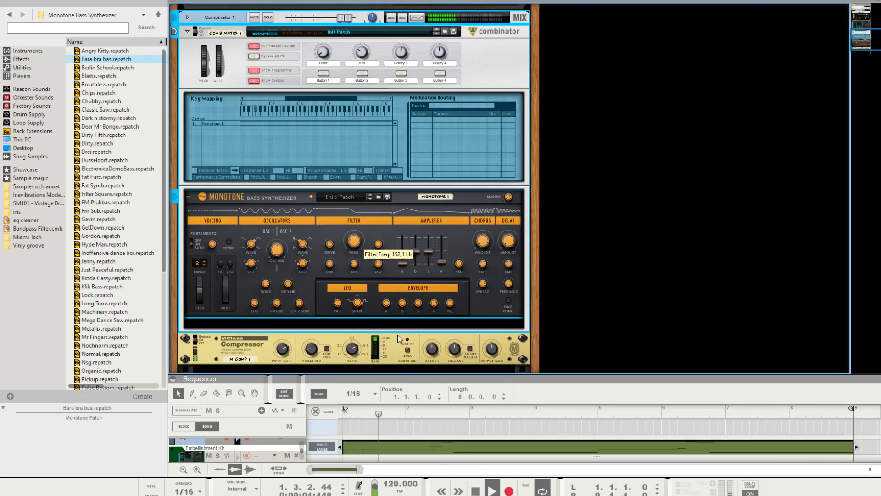
left_click_drag(354, 240, 353, 231)
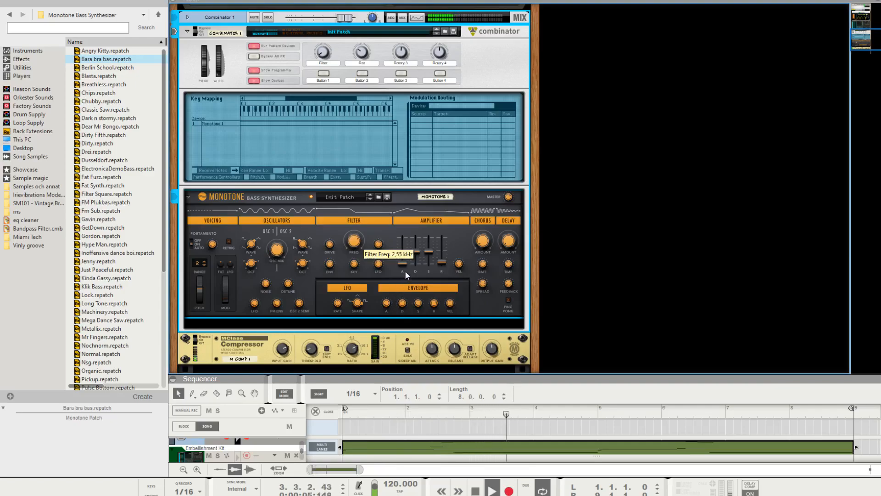
mouse_move(388, 253)
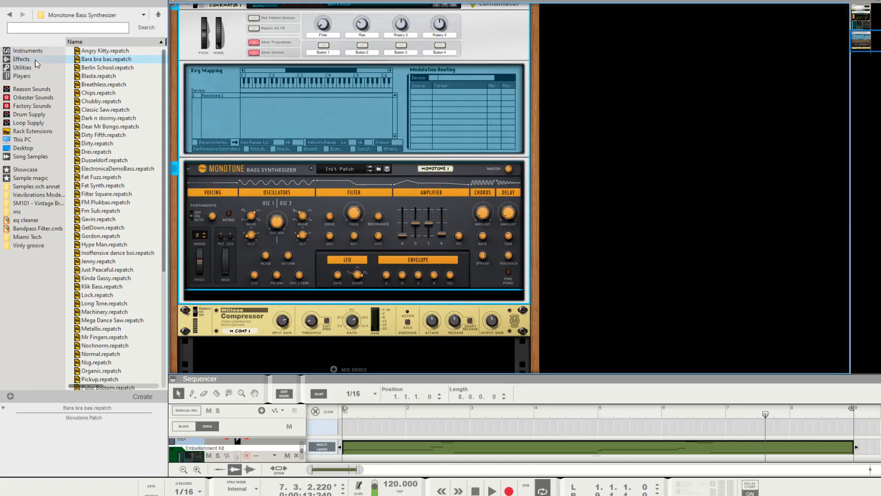
Step: Add a second Monotone Bass Synthesizer below the first and reset it to Init Patch
left_click(27, 51)
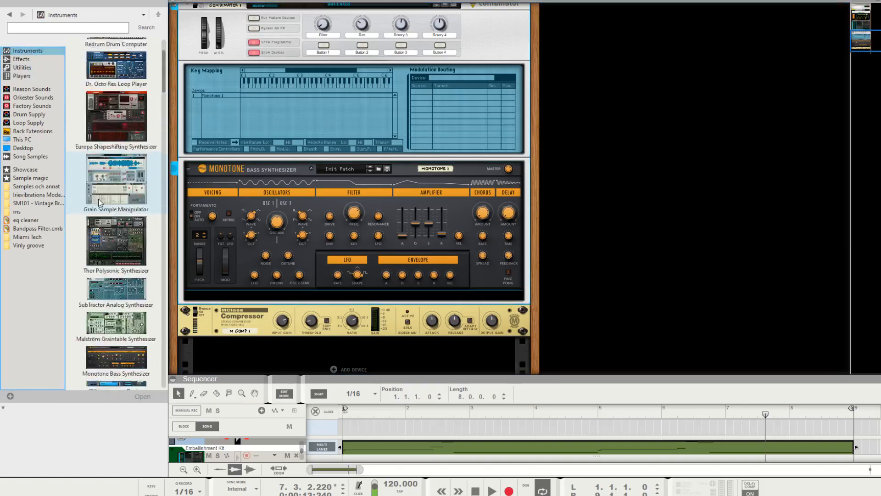
scroll("down", 3)
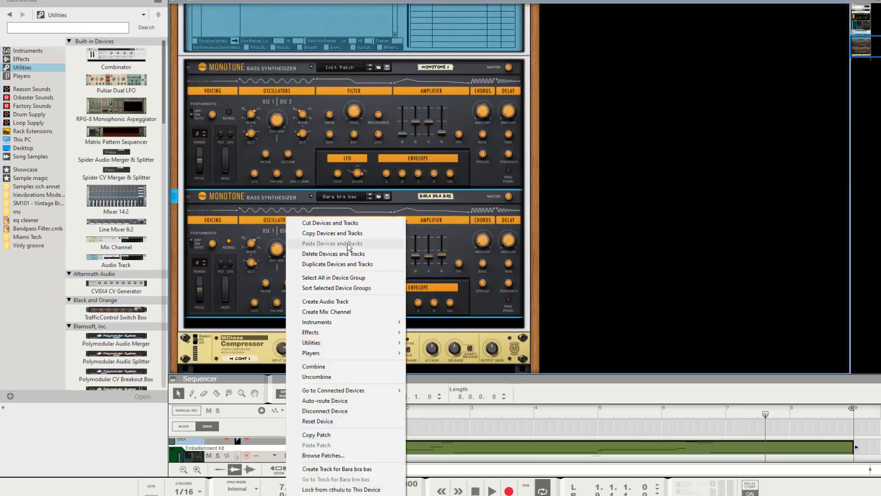
left_click(332, 243)
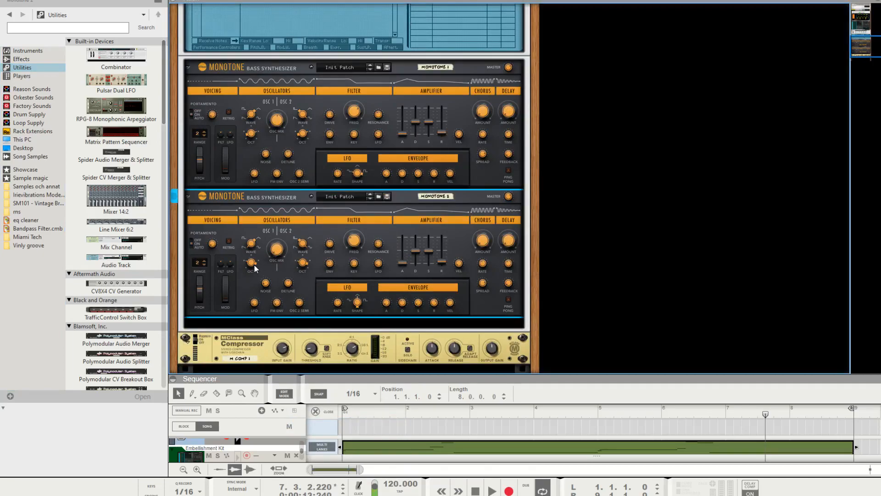
mouse_move(251, 262)
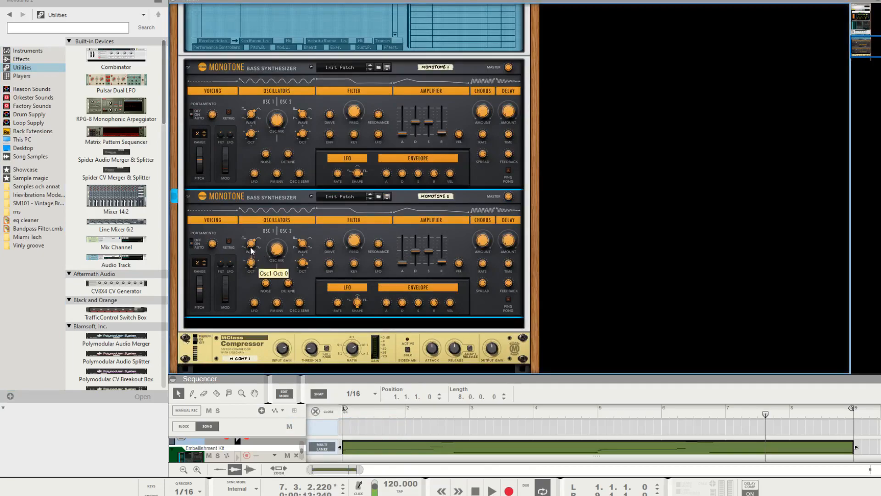
scroll("up", 3)
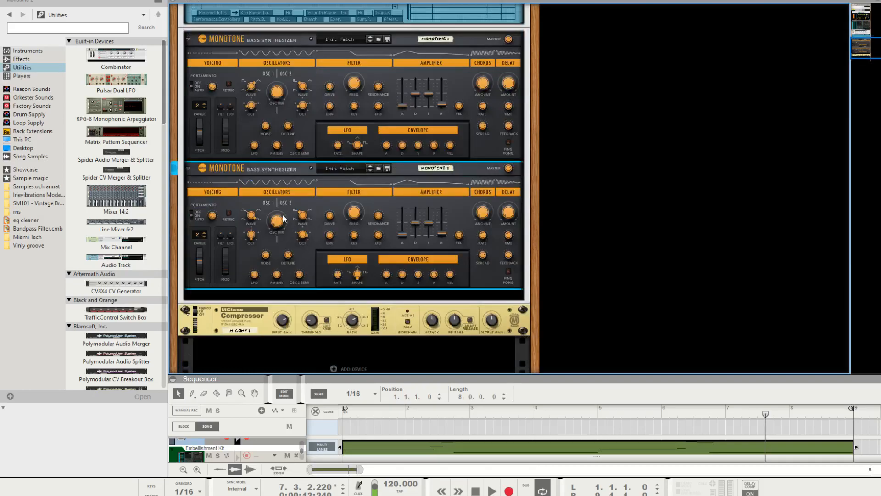
mouse_move(252, 236)
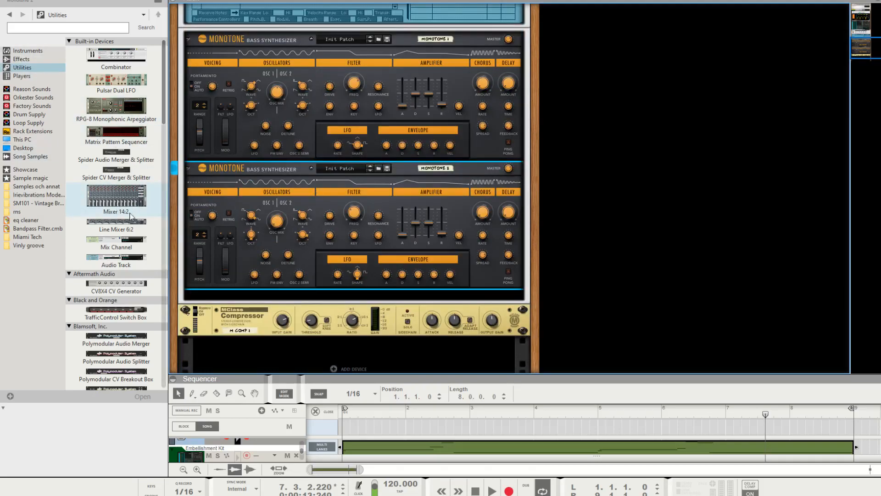
Step: Add a Line Mixer 6:2 to the Combinator and flip the rack to view cables
left_click(116, 230)
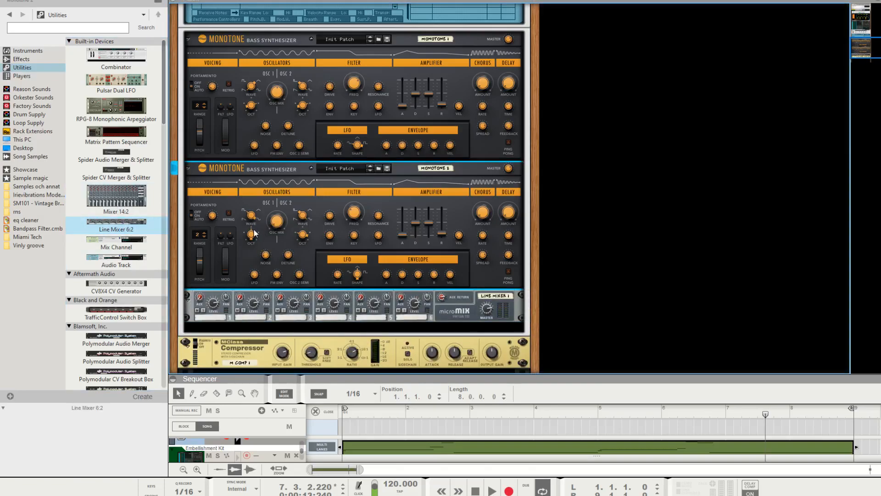
mouse_move(252, 105)
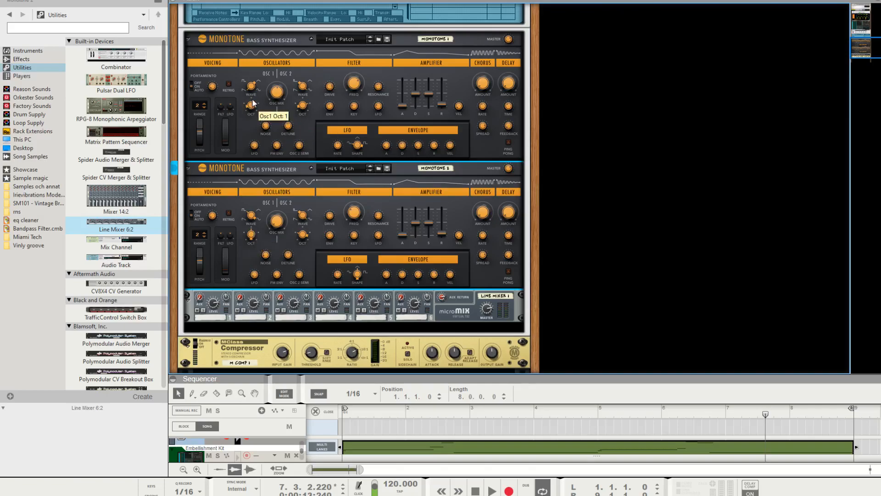
mouse_move(286, 96)
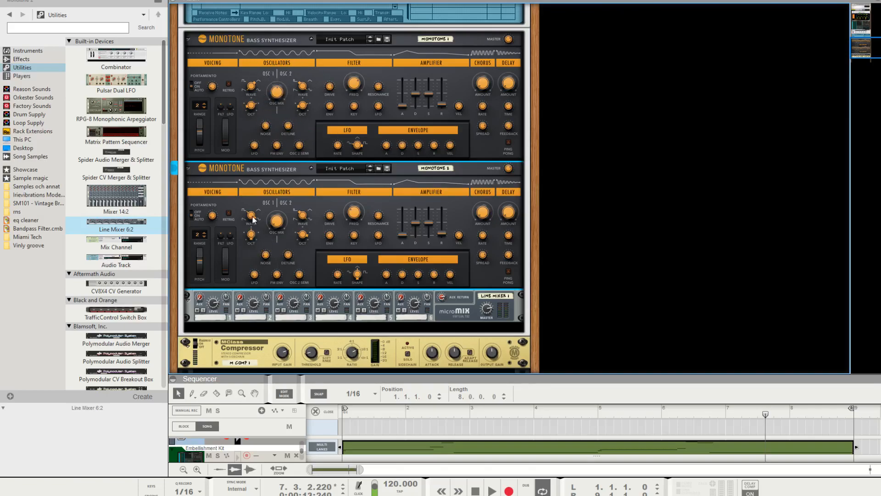
mouse_move(295, 108)
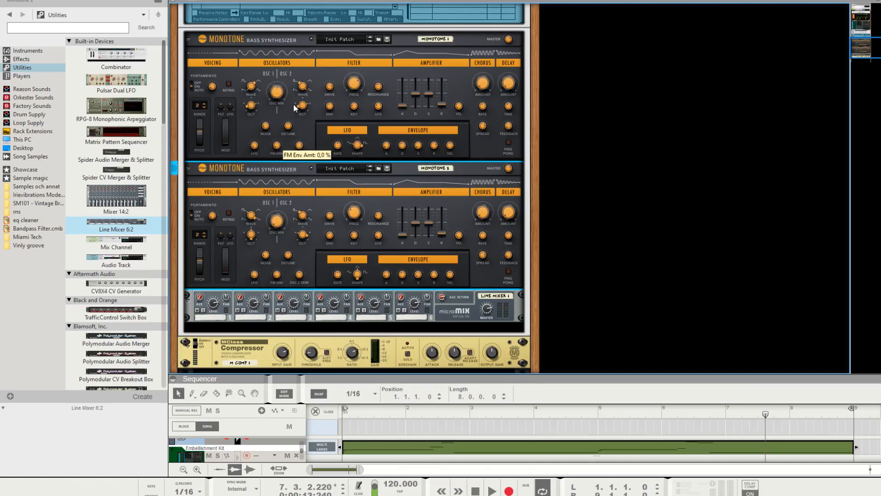
mouse_move(333, 264)
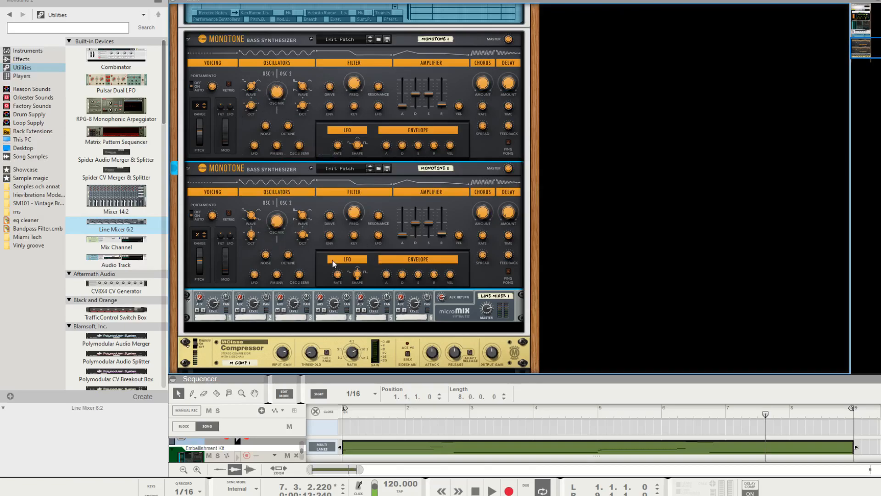
key("Tab")
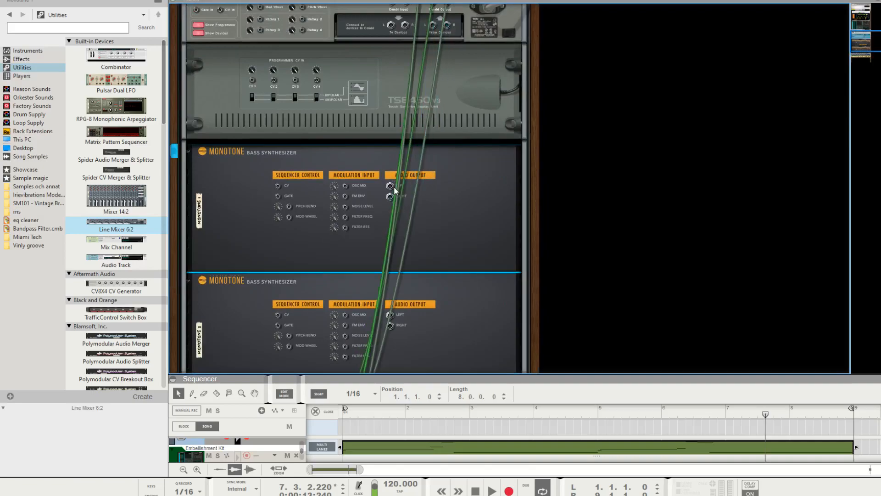
scroll("down", 3)
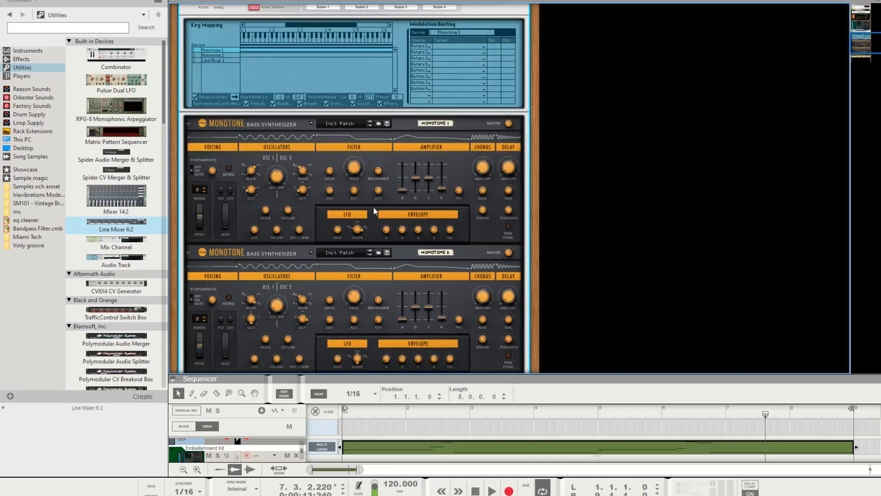
Step: Route Rotary 1 to Filter Freq on both Monotones and Rotary 2 to Filter Reso
scroll("up", 3)
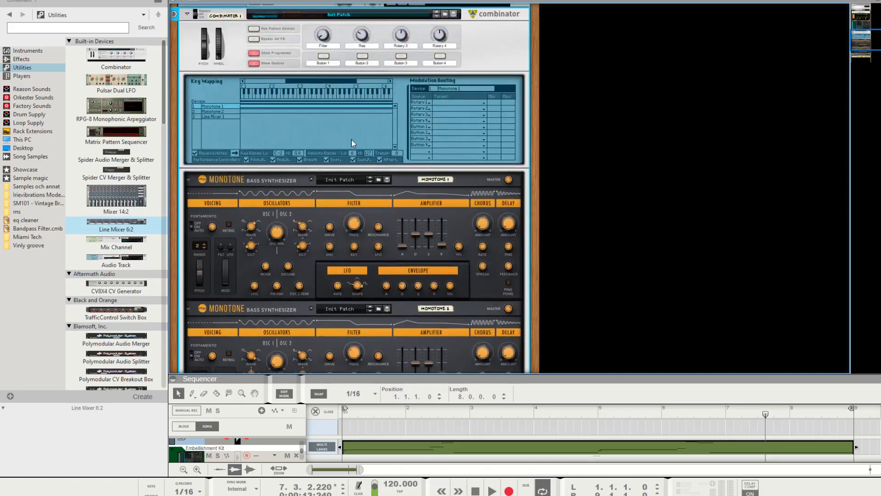
left_click(460, 102)
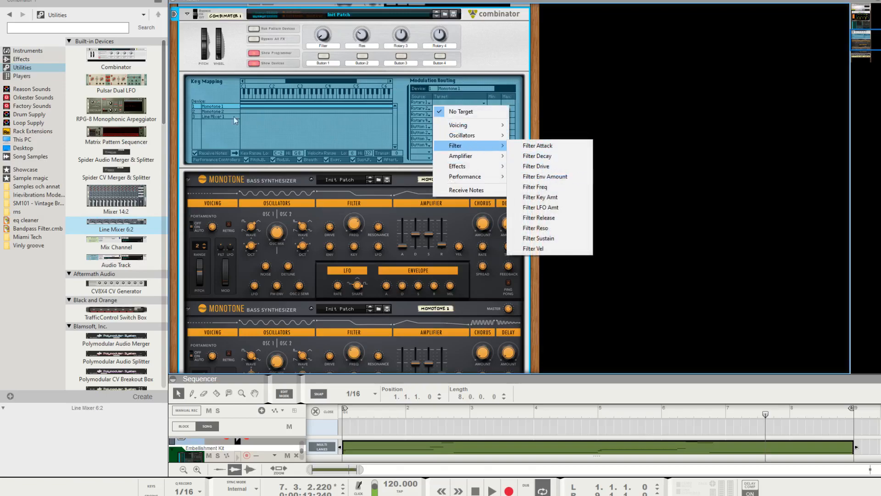
mouse_move(458, 125)
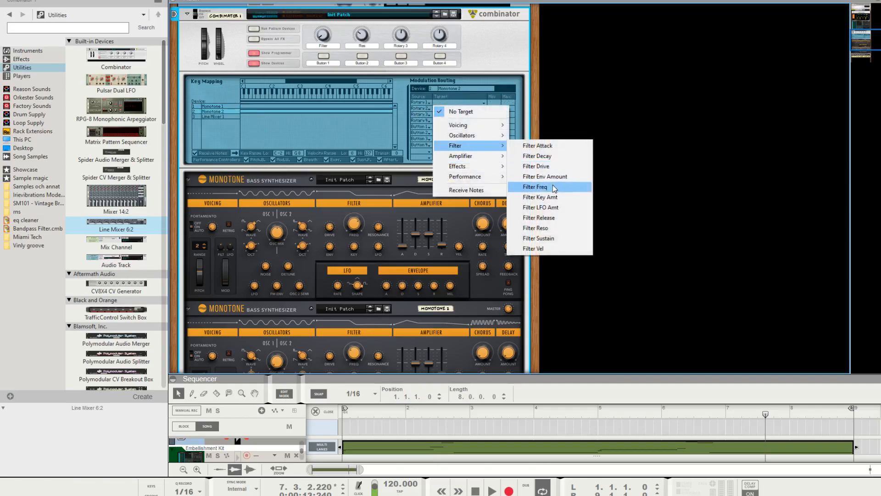
left_click(536, 187)
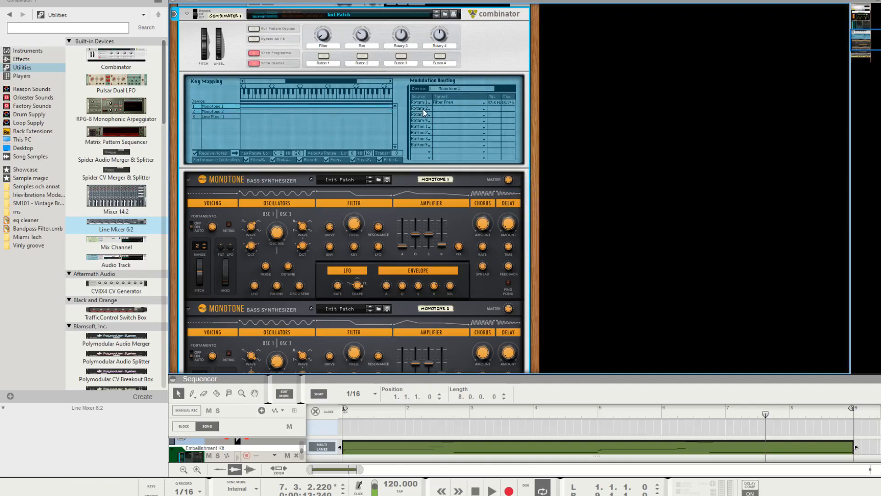
left_click(478, 115)
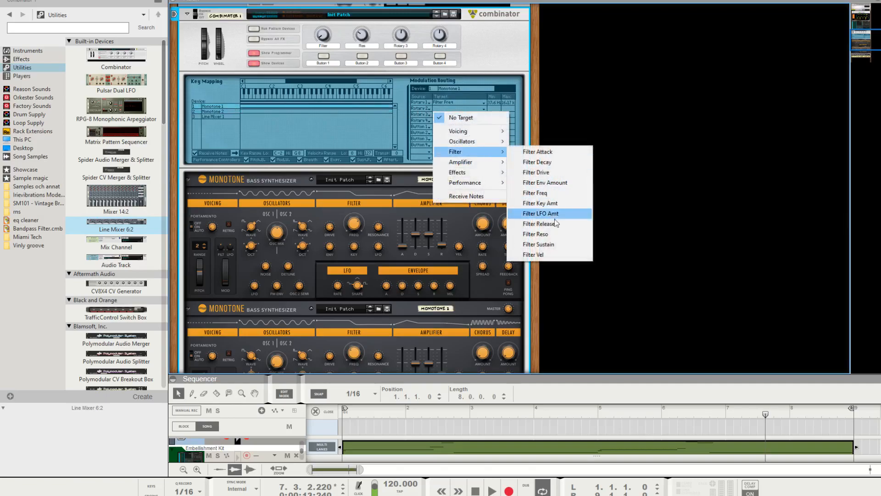
left_click(539, 213)
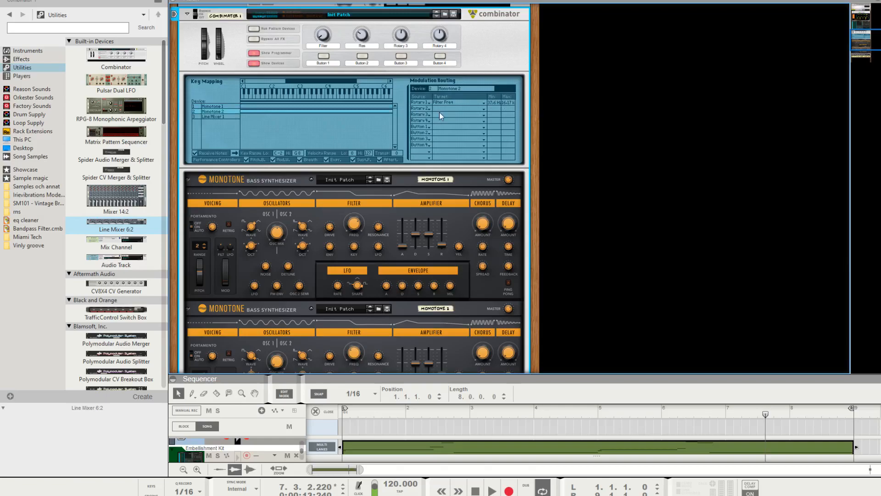
left_click(458, 103)
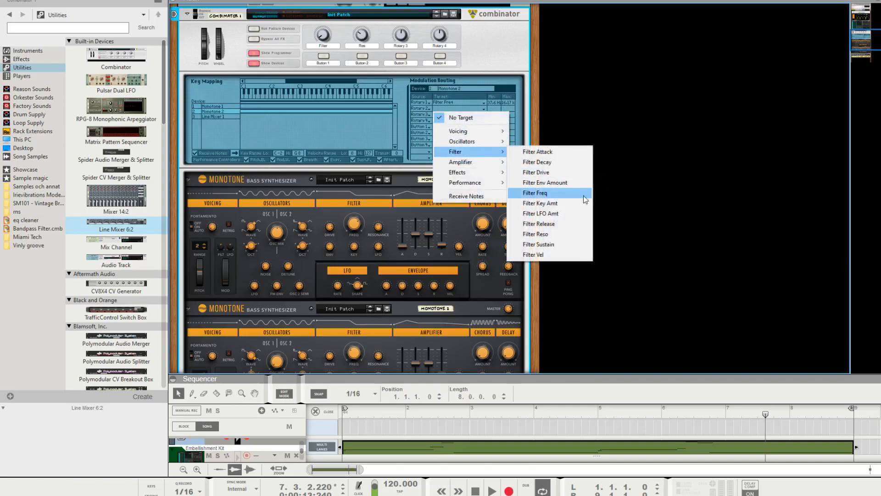
mouse_move(558, 234)
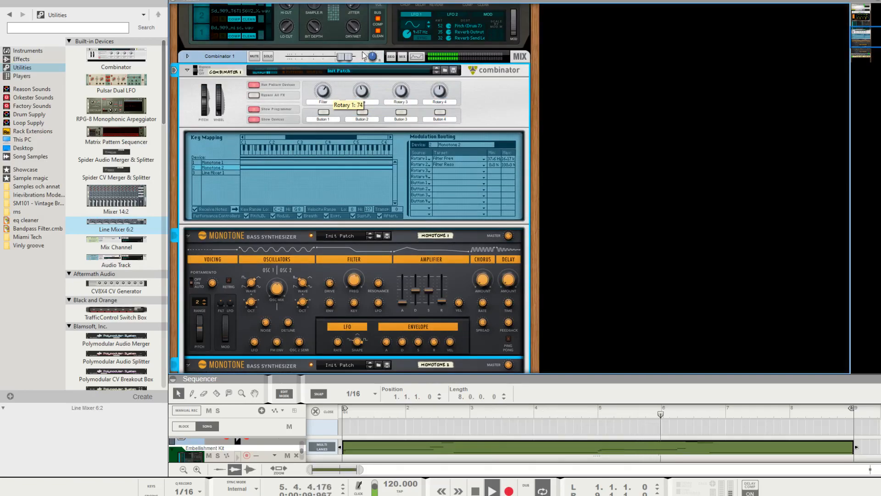
Step: Sweep the filter rotary, then browse Effects for the RV7000 plate reverb and Echo
left_click_drag(323, 93, 323, 79)
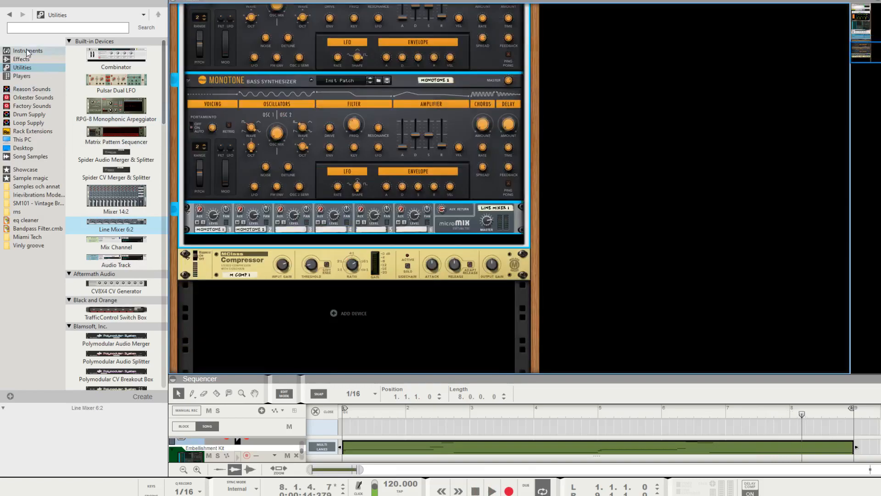
left_click(21, 59)
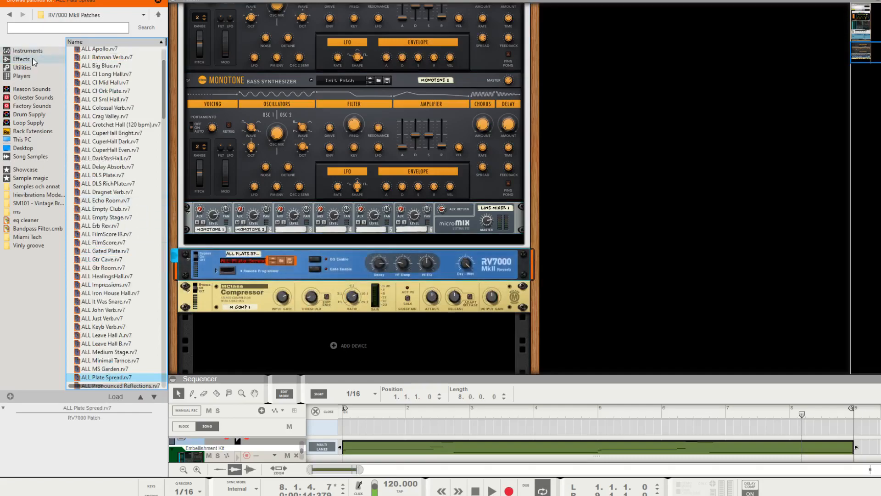
left_click(22, 59)
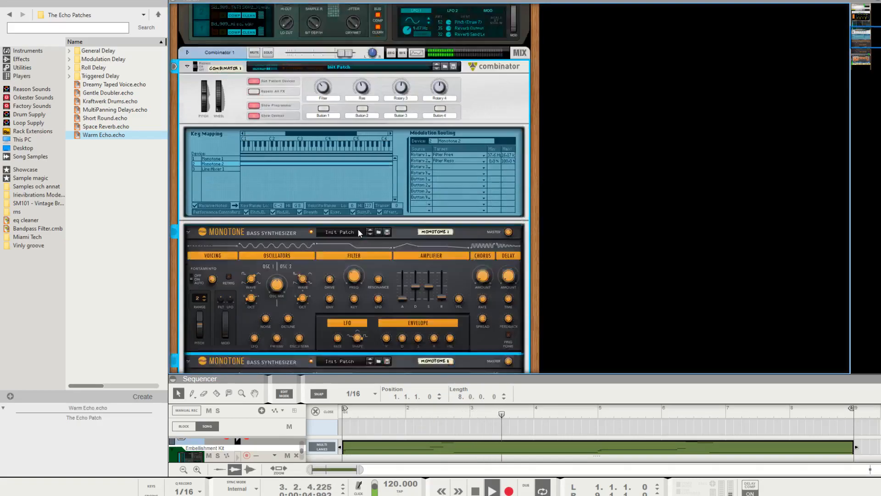
scroll("down", 3)
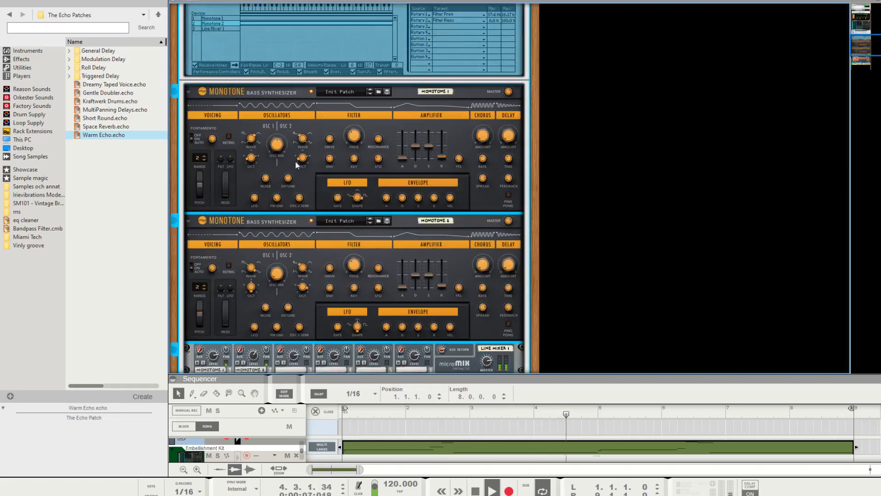
mouse_move(265, 184)
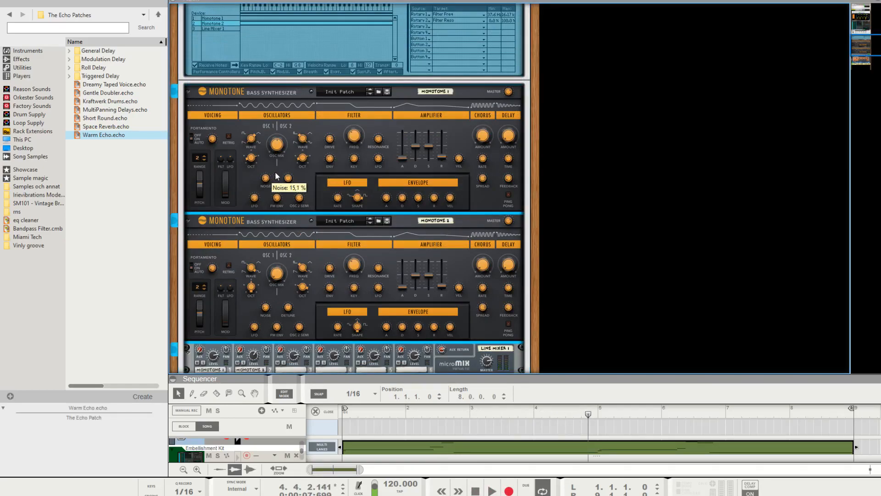
left_click(490, 489)
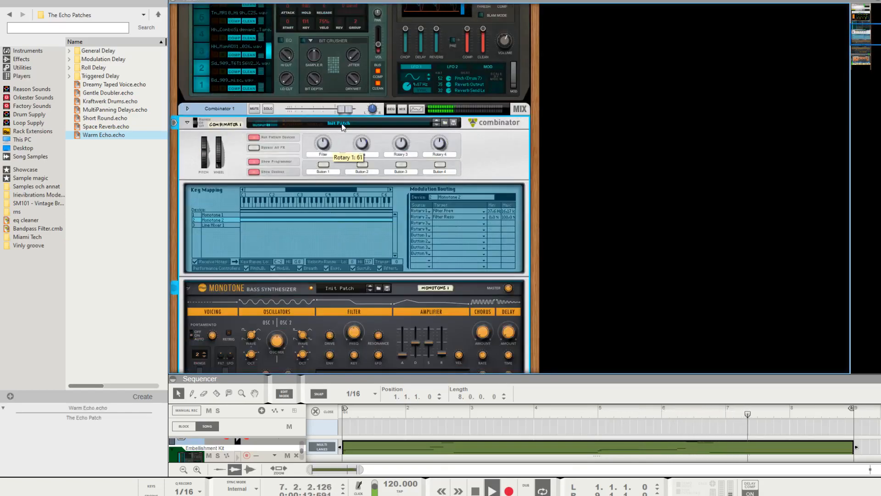
left_click_drag(322, 143, 322, 129)
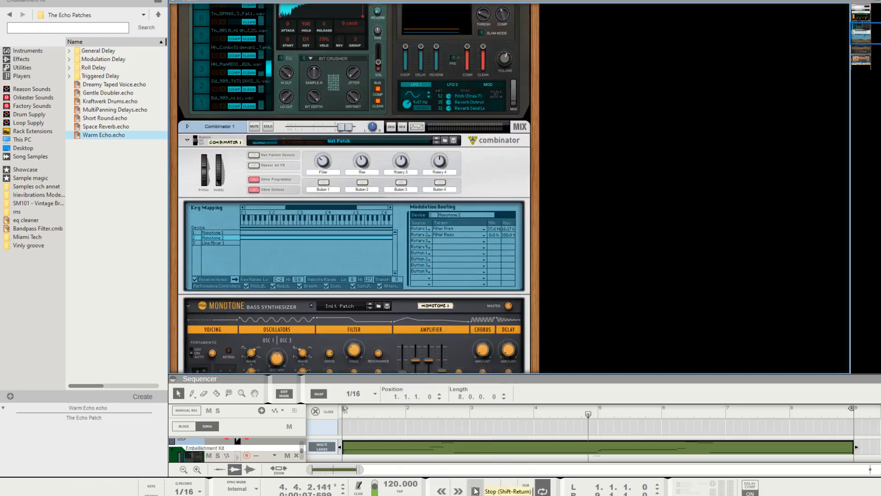
left_click(491, 487)
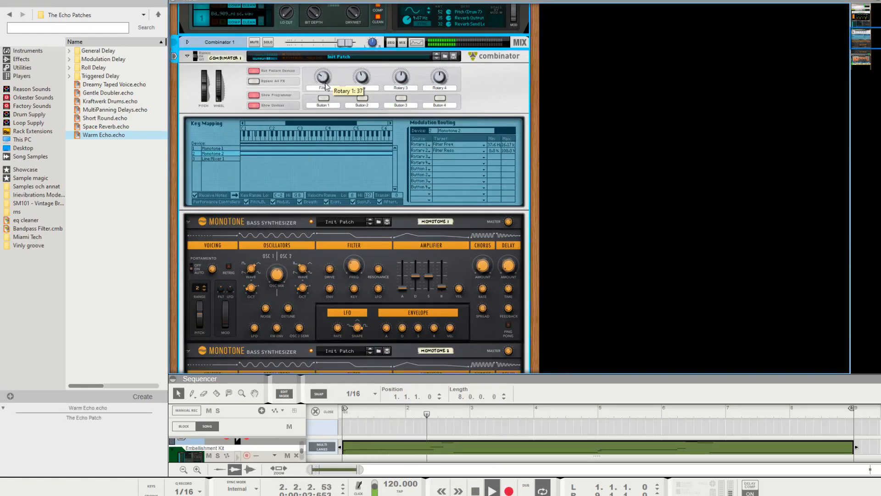
left_click_drag(323, 77, 322, 64)
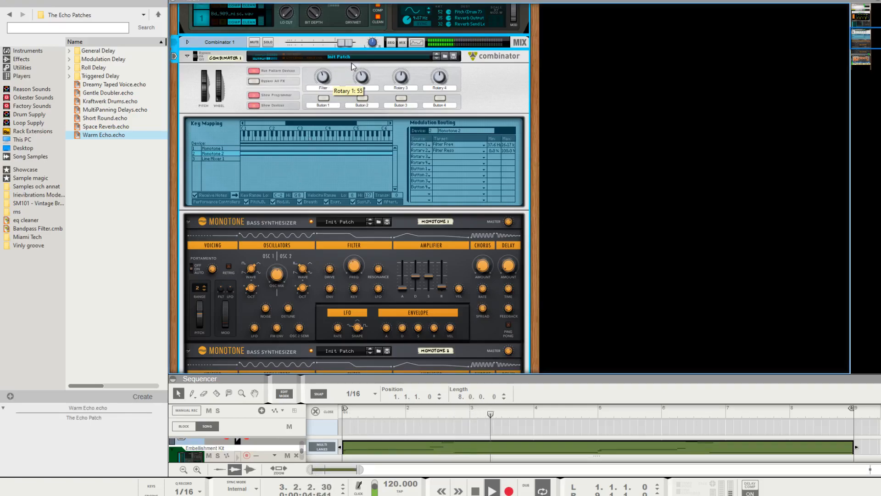
left_click_drag(323, 77, 323, 62)
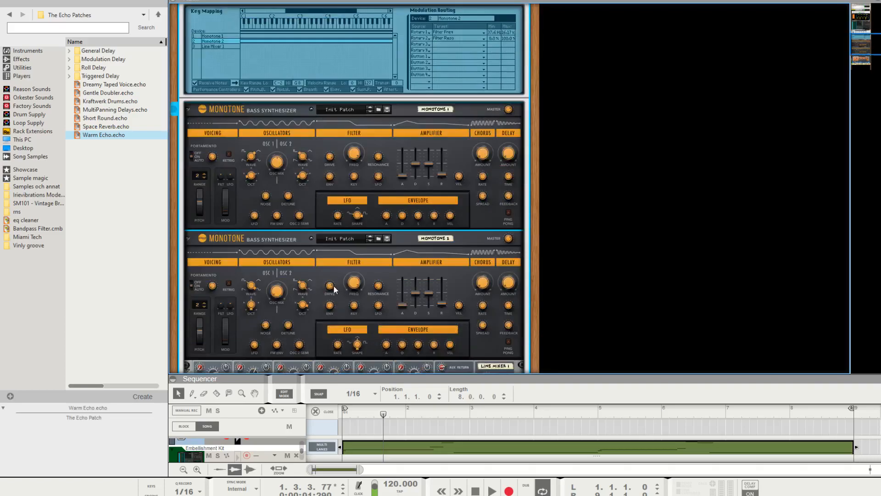
left_click(475, 489)
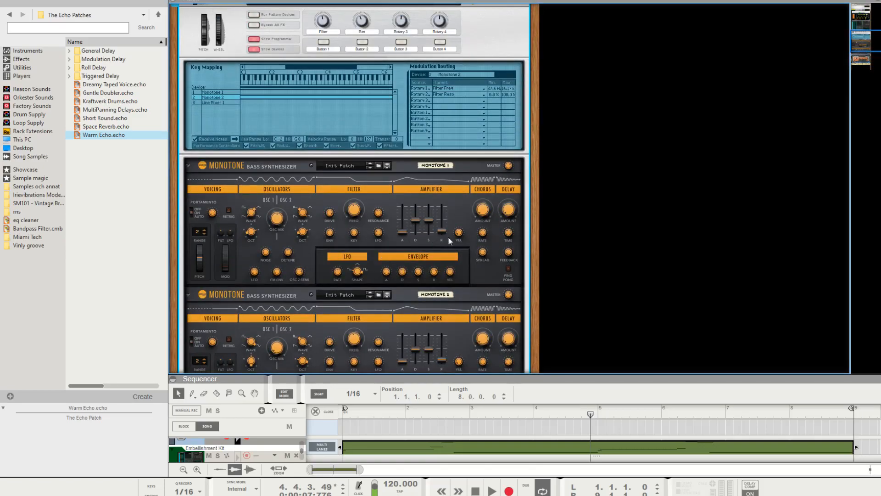
mouse_move(222, 309)
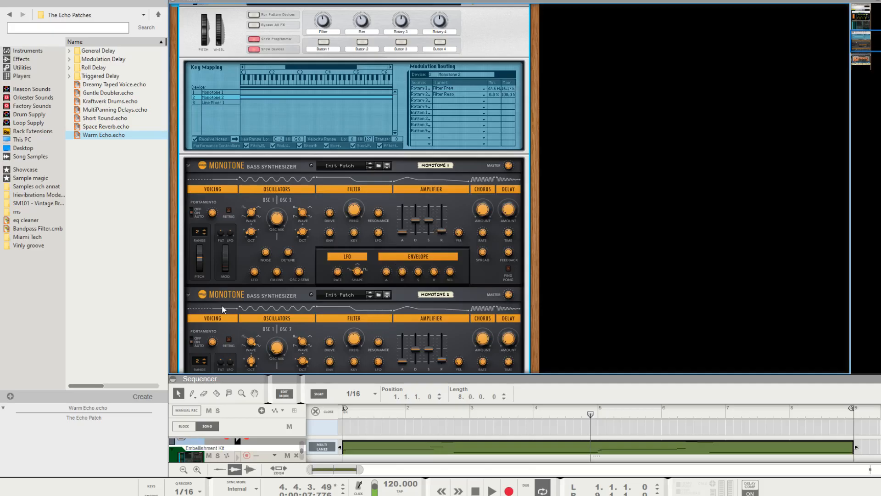
scroll("down", 3)
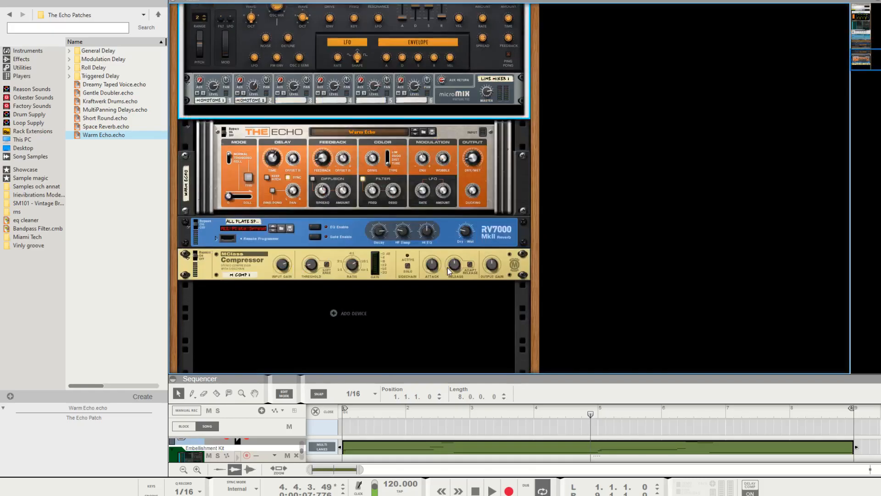
scroll("up", 3)
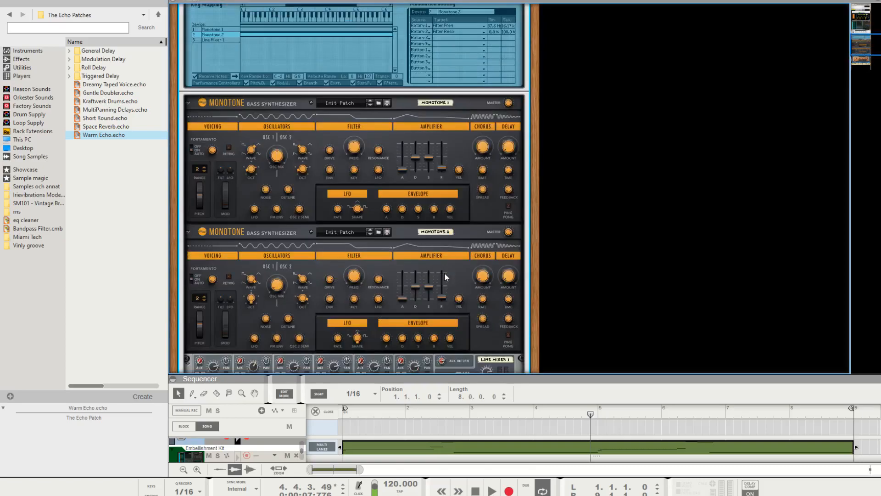
scroll("up", 3)
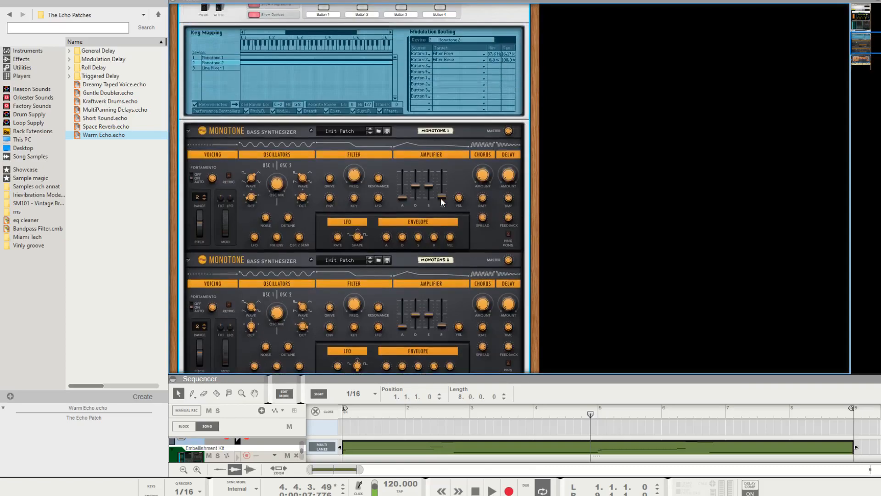